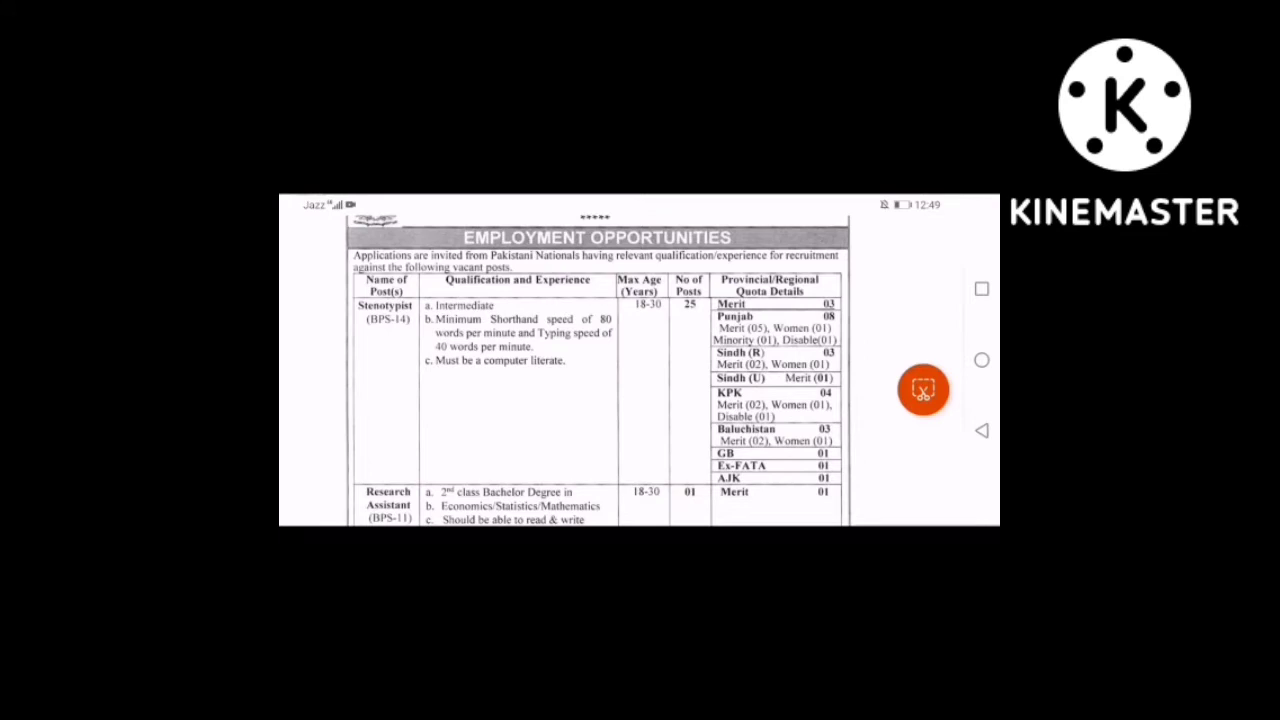
# Scroll the job advertisement to its final notes and last date before moving to the Jobs page
pyautogui.scroll(-3)
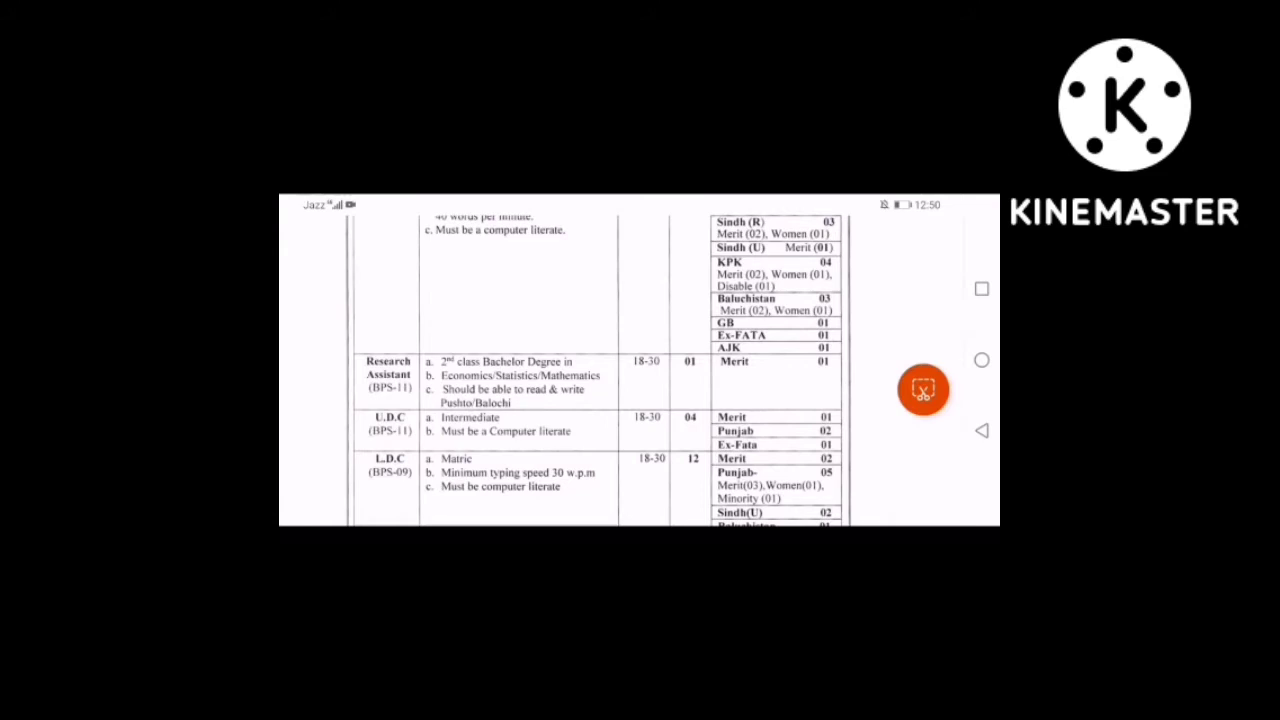
pyautogui.scroll(-3)
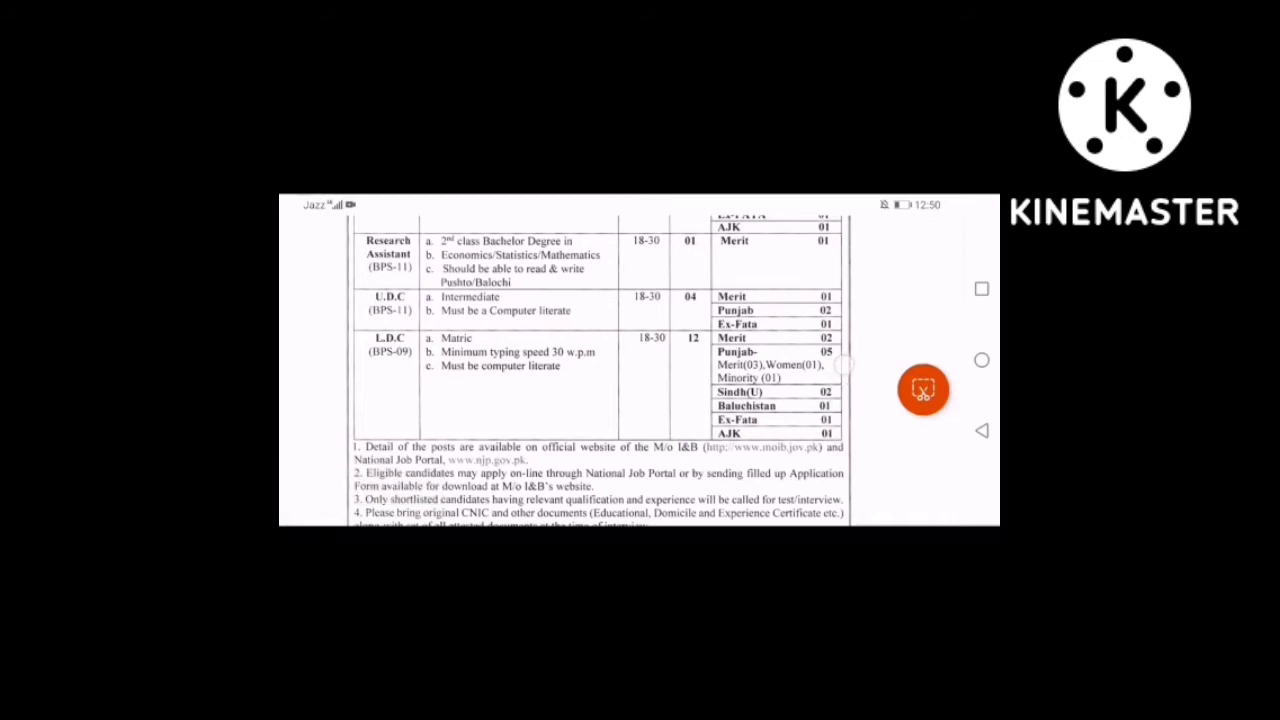
pyautogui.scroll(-3)
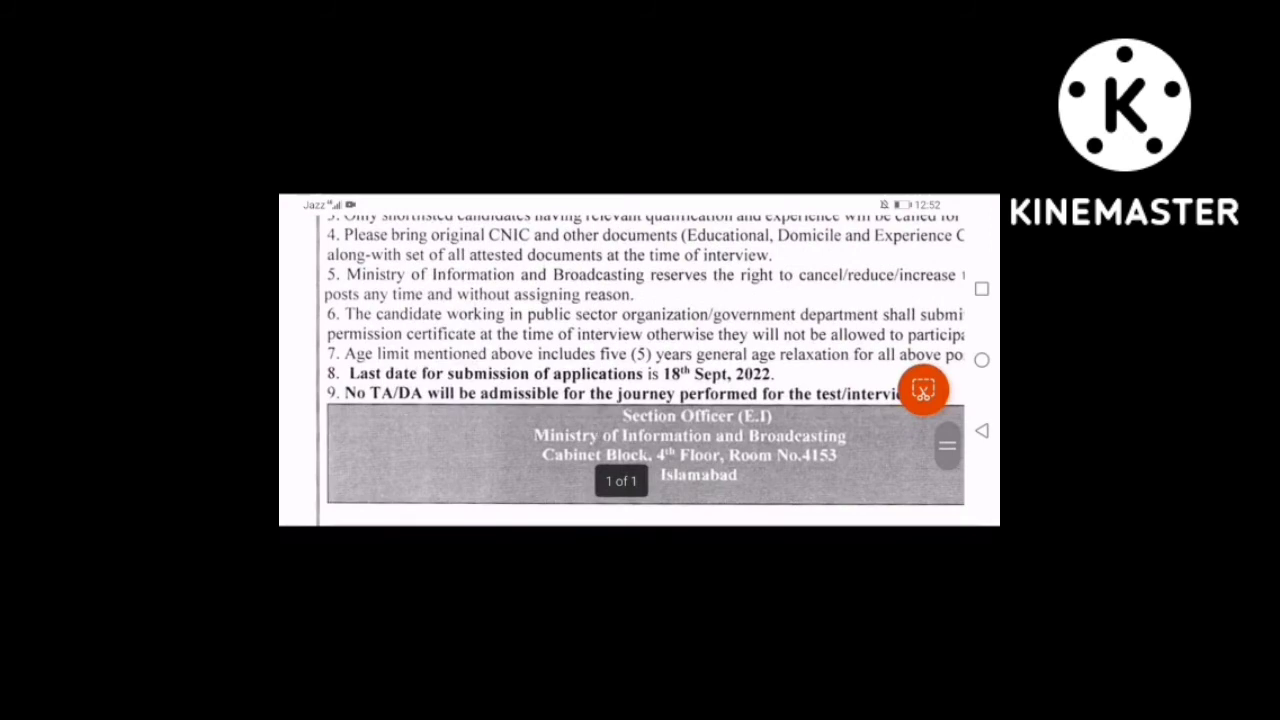
pyautogui.scroll(-3)
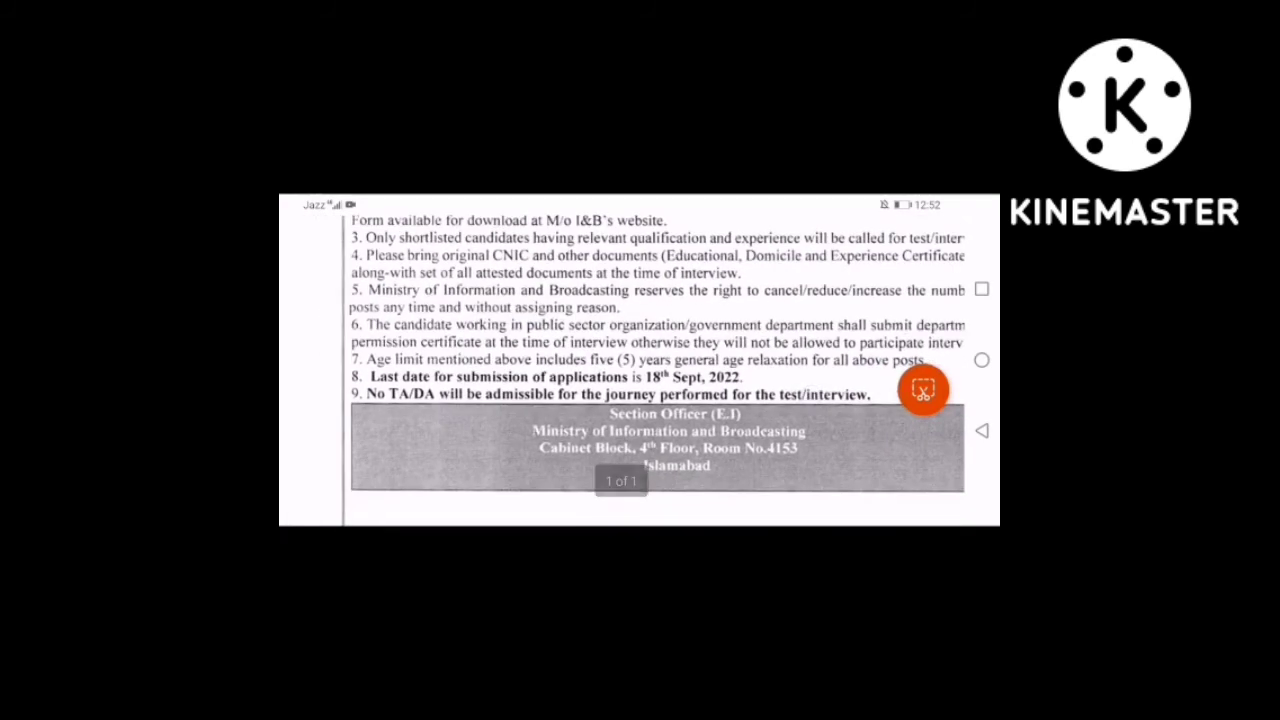
pyautogui.scroll(-3)
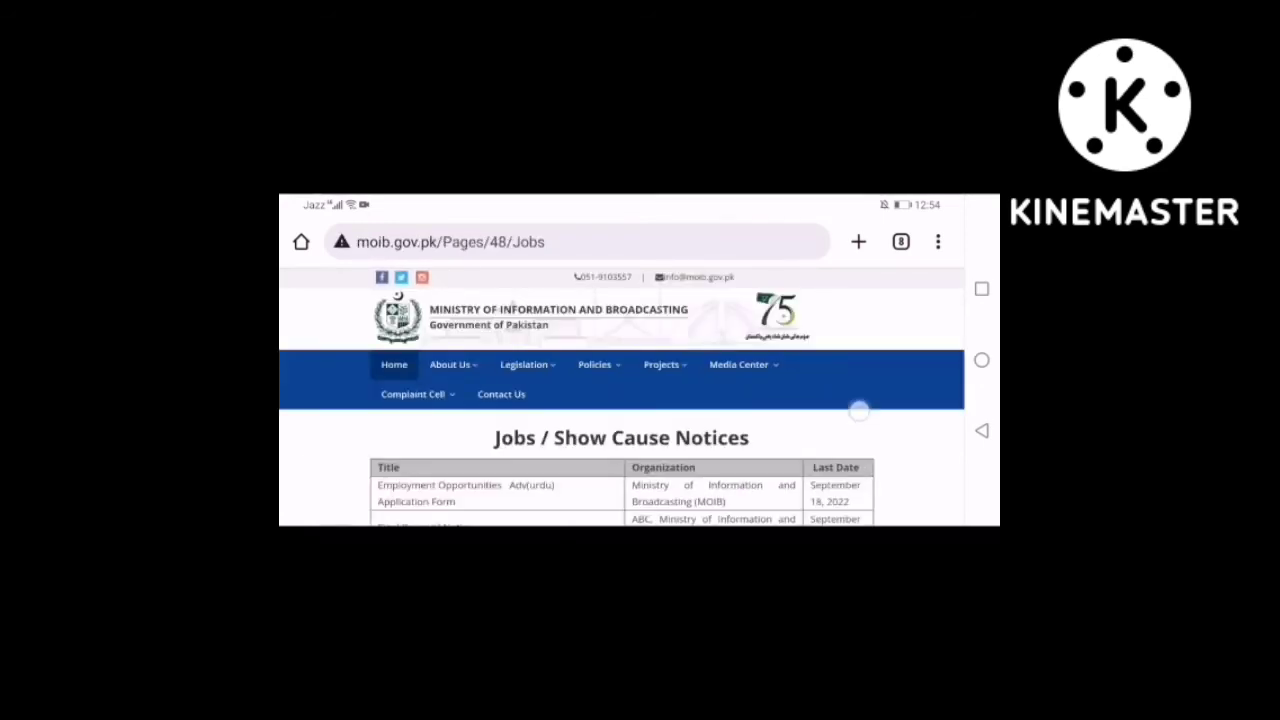
# Dismiss the leftover Final Renewal Notice image and download ApplicationForm.pdf to Downloads
pyautogui.scroll(-3)
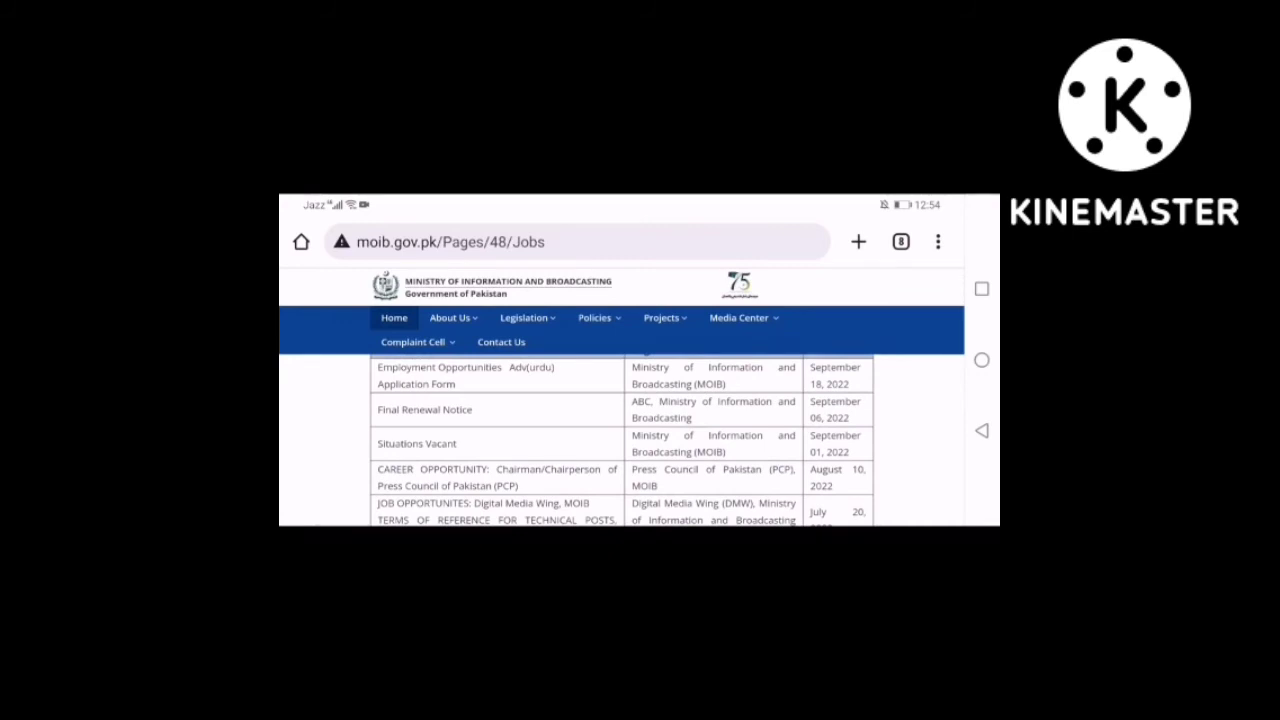
pyautogui.click(432, 410)
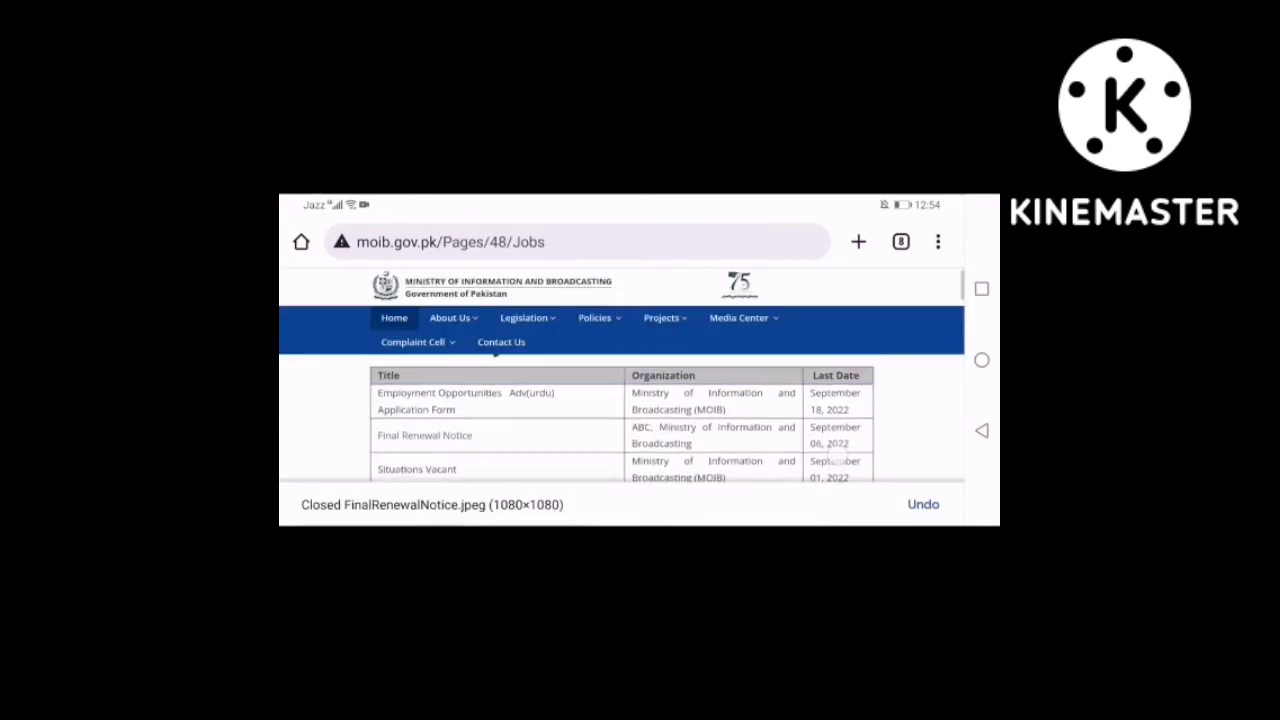
pyautogui.scroll(-3)
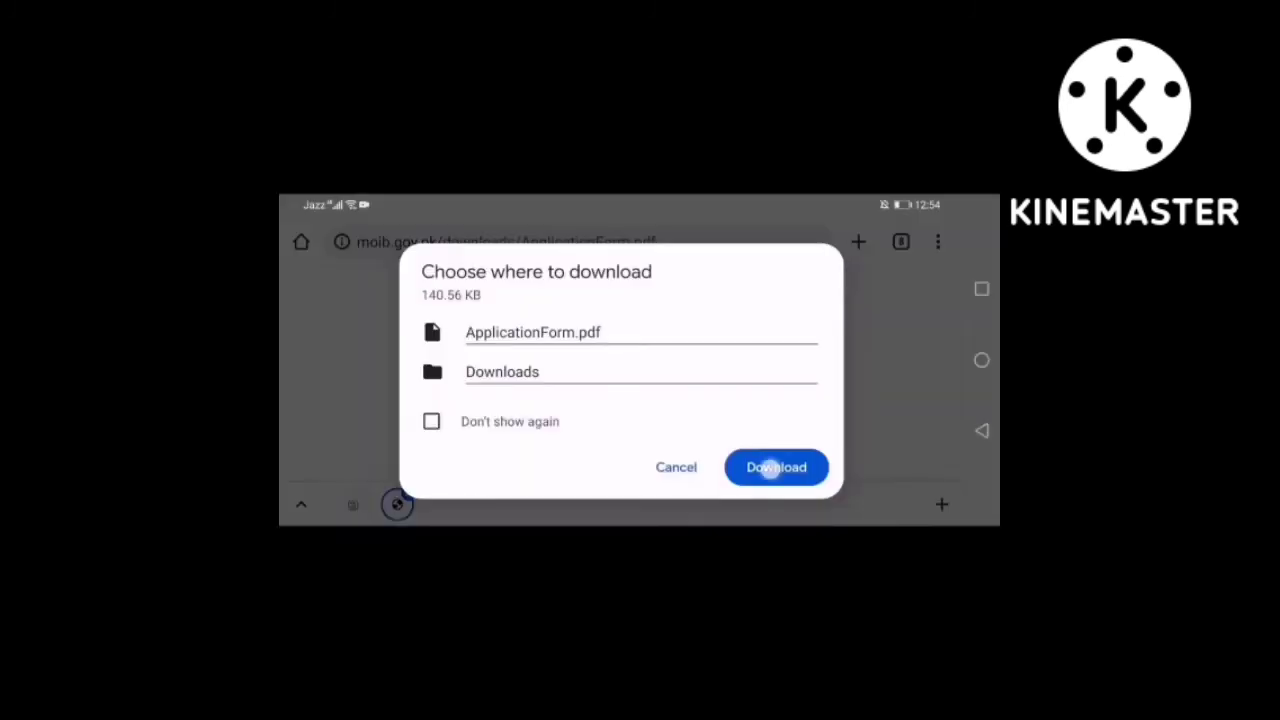
pyautogui.click(776, 468)
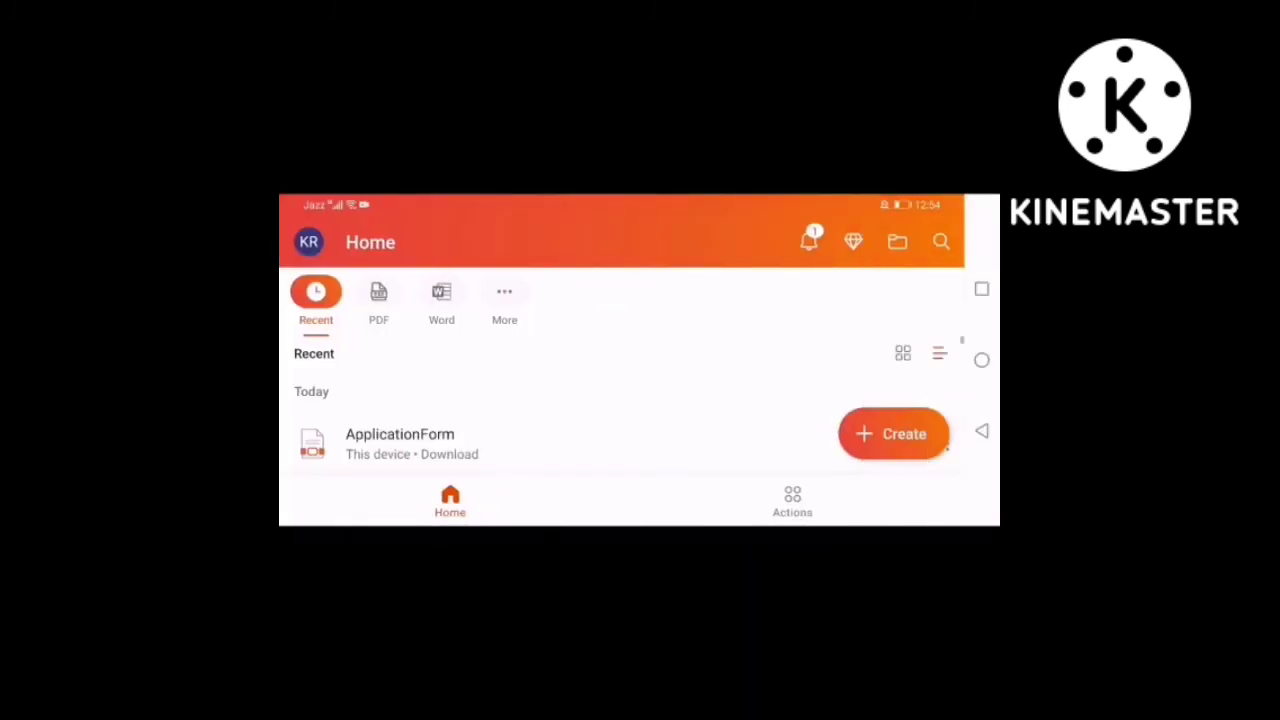
# Open ApplicationForm from Recent and scroll down to its Note section and submission deadline
pyautogui.click(400, 444)
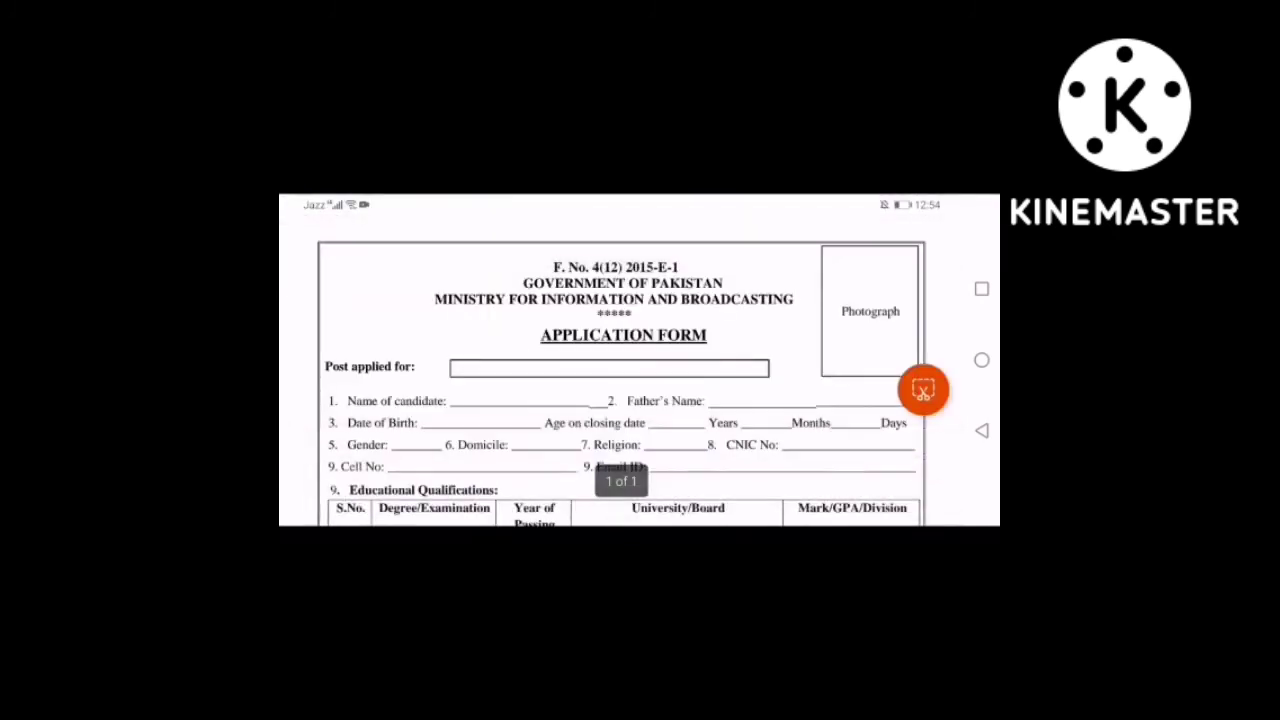
pyautogui.scroll(-3)
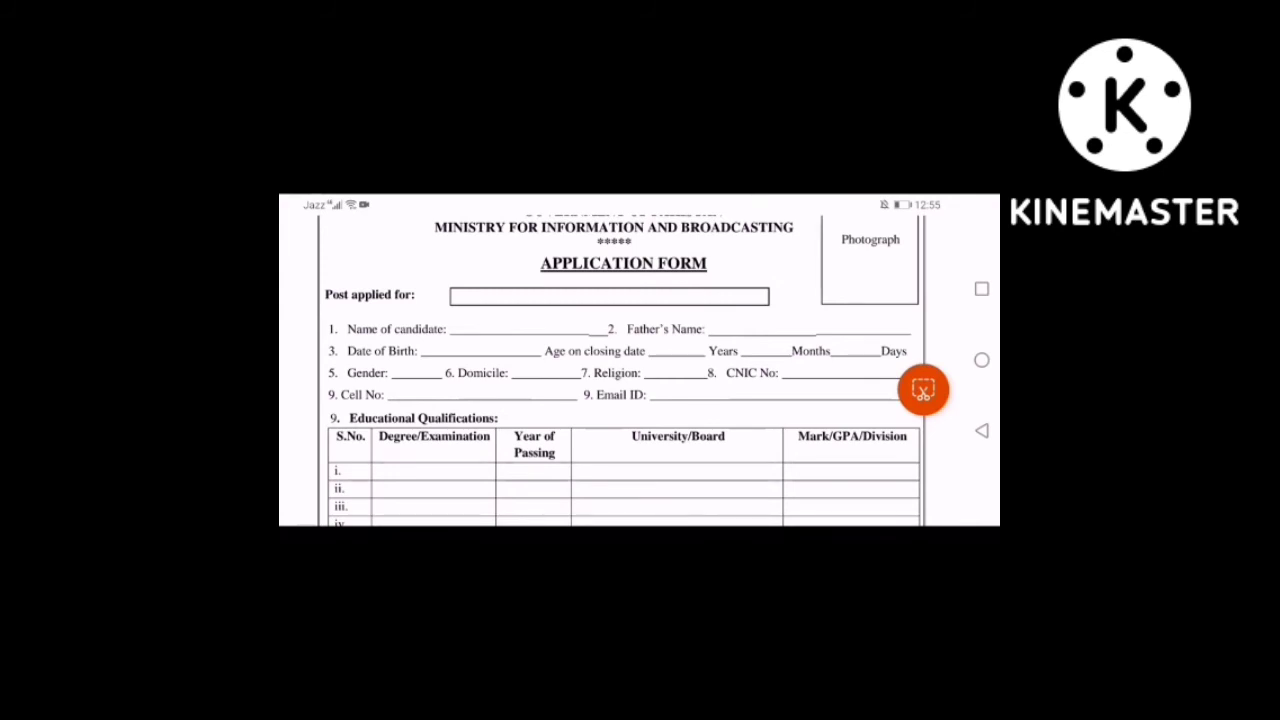
pyautogui.scroll(-3)
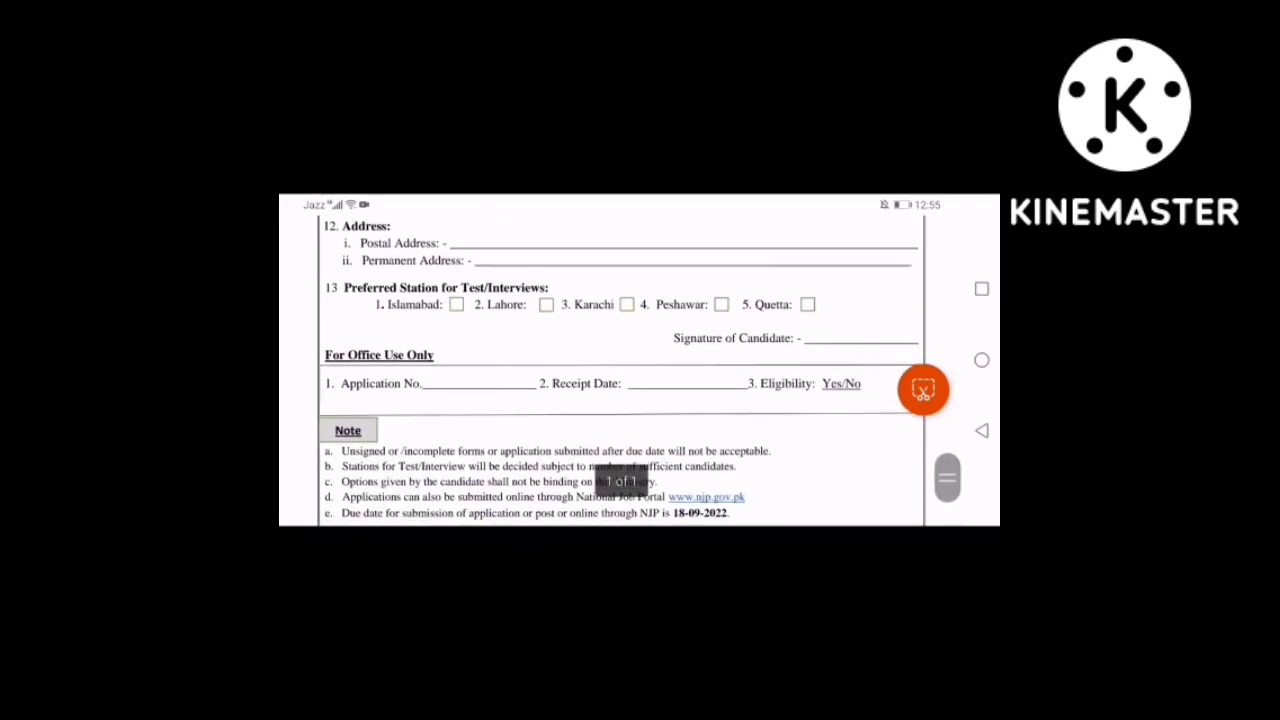
pyautogui.scroll(-3)
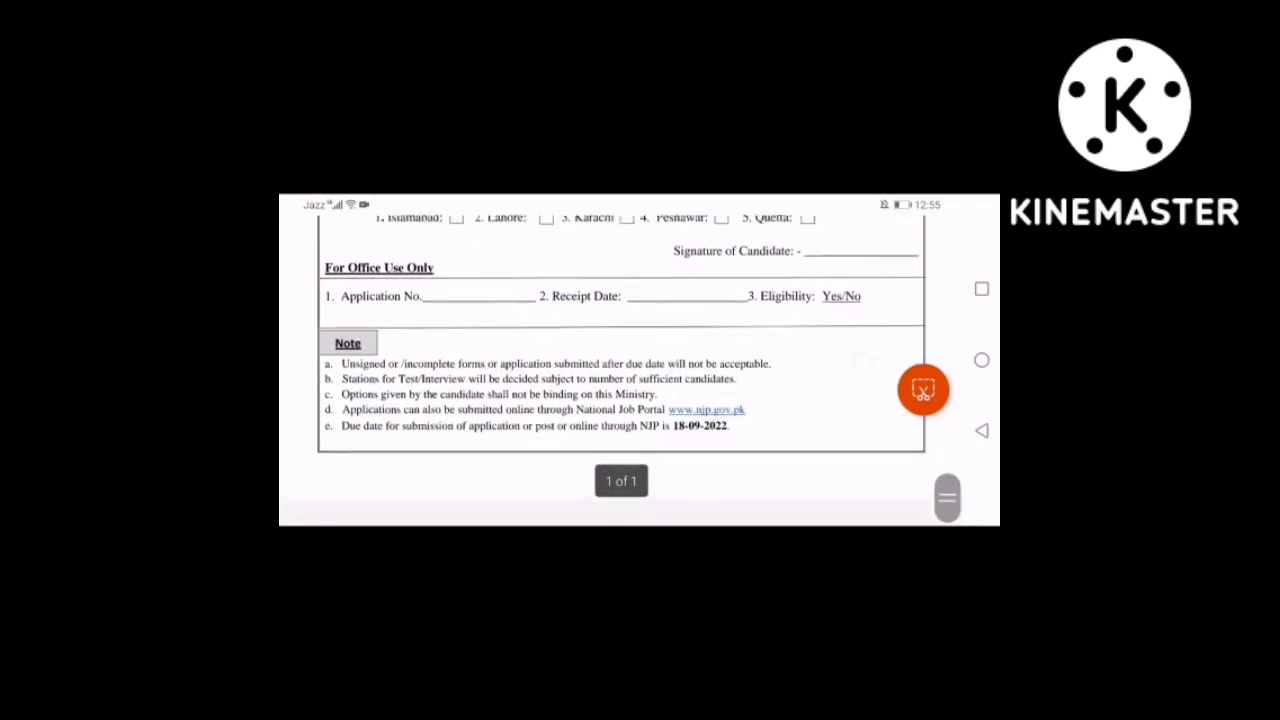